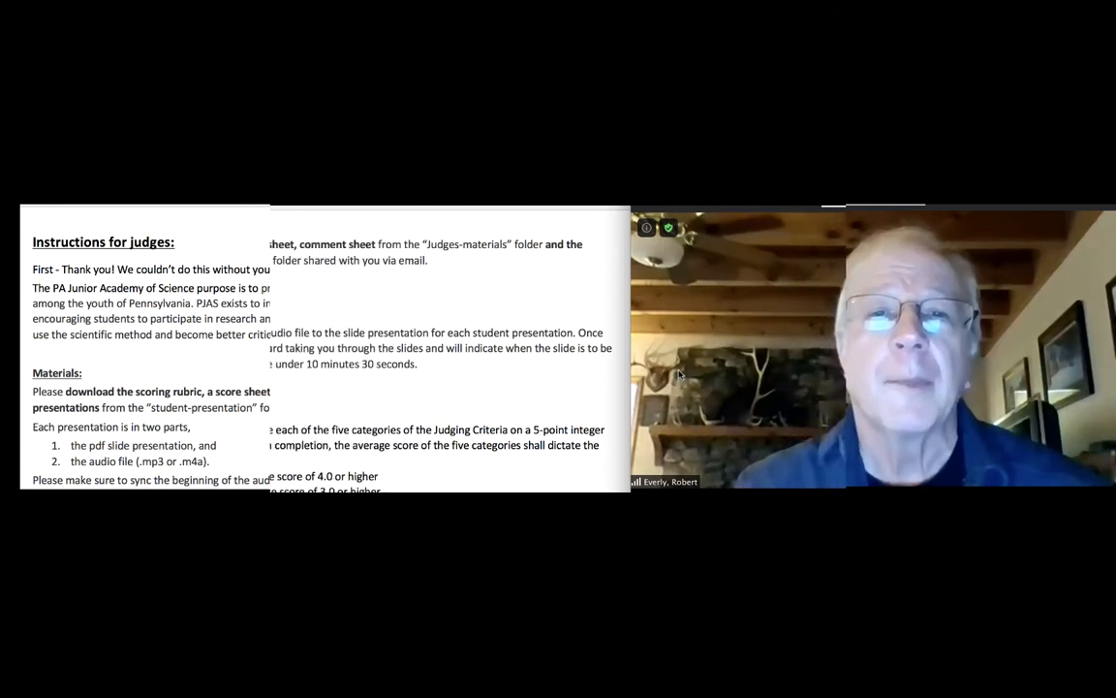
Scroll through the Physics folder listing Judges-materials, Student-presentations and the judges' instructions.
{"action": "scroll", "scroll_direction": "down", "scroll_amount": 3}
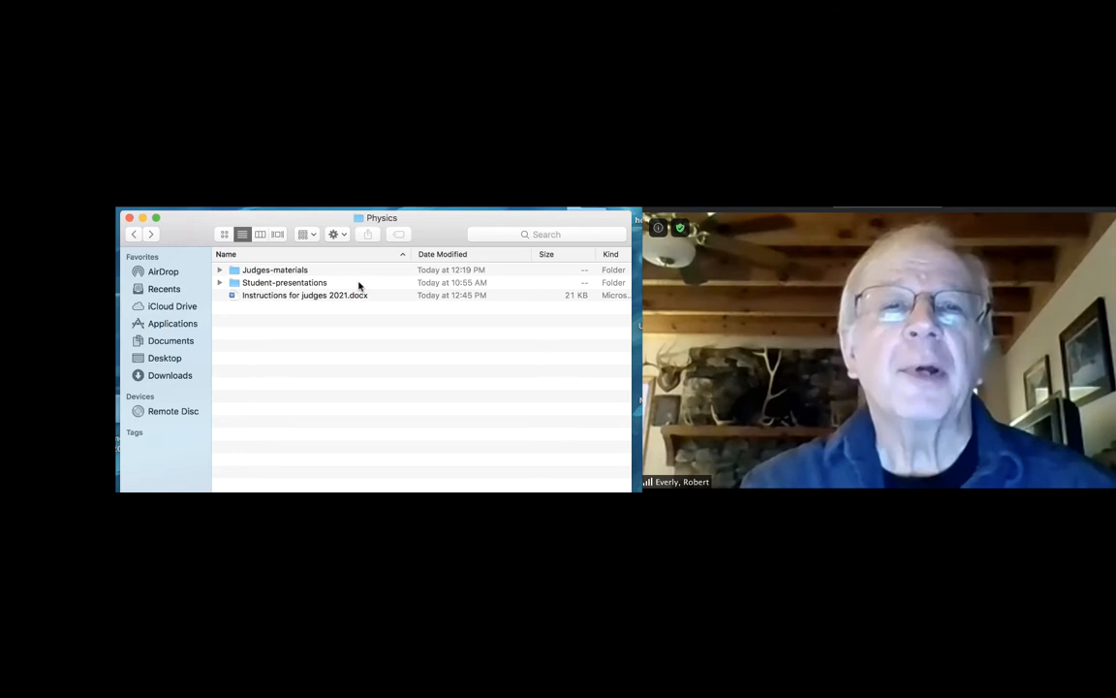
Open the Student-presentations folder to show each student's PDF slides and MP3/M4A audio files.
{"action": "double_click", "coordinate": [283, 283]}
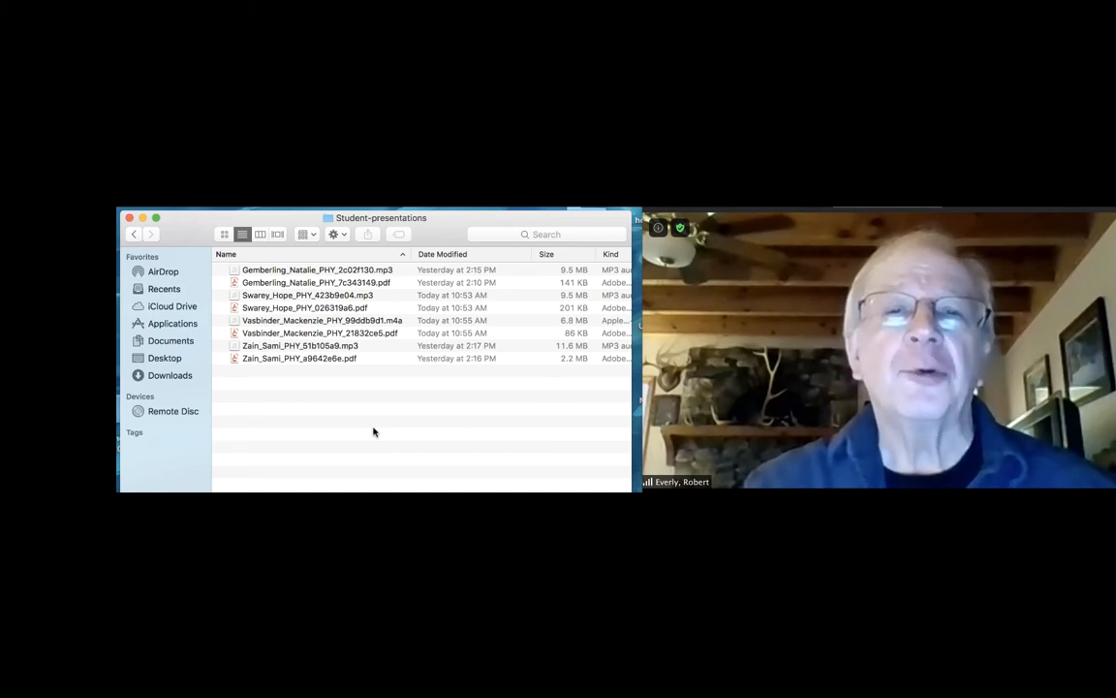
{"action": "mouse_move", "coordinate": [384, 421]}
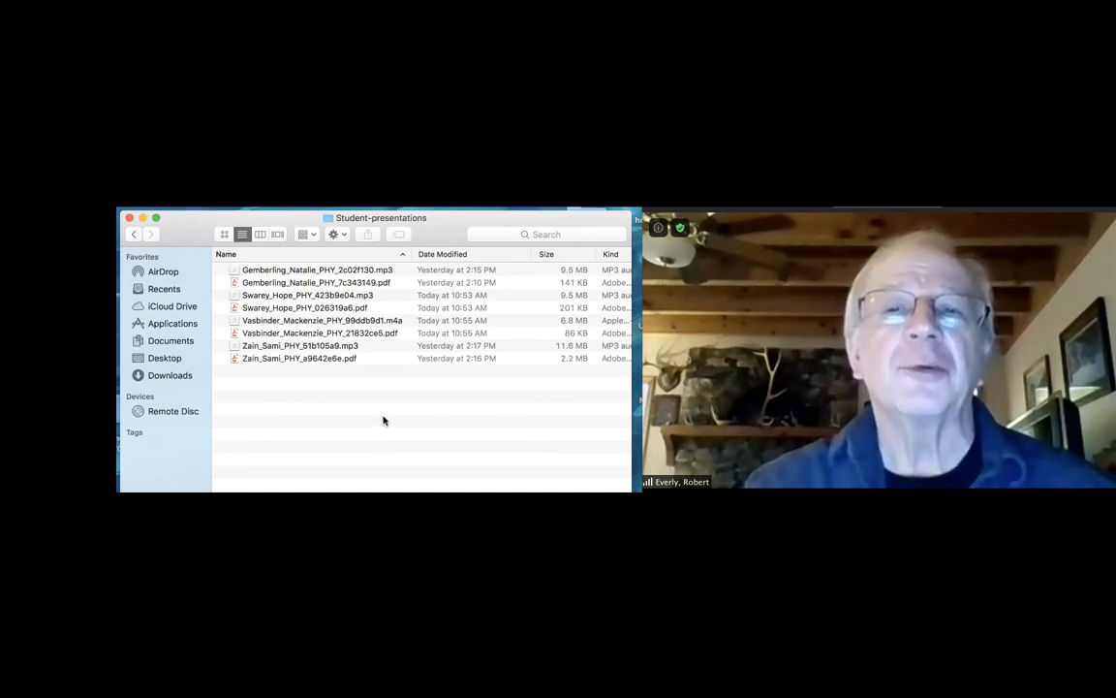